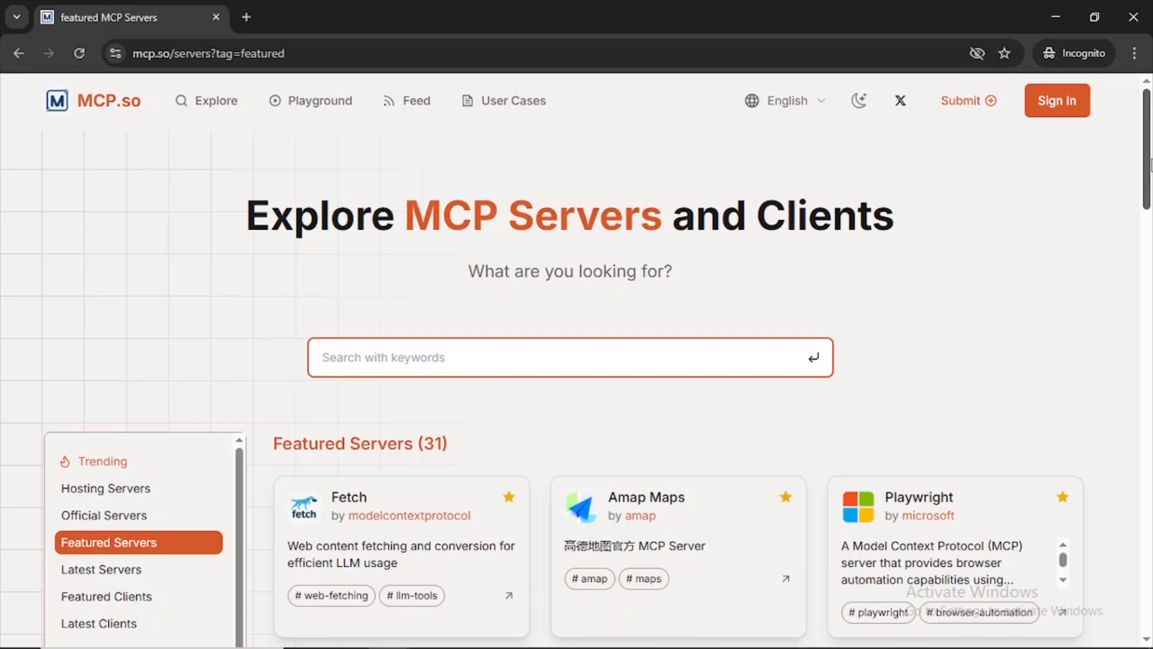
scroll("down", 3)
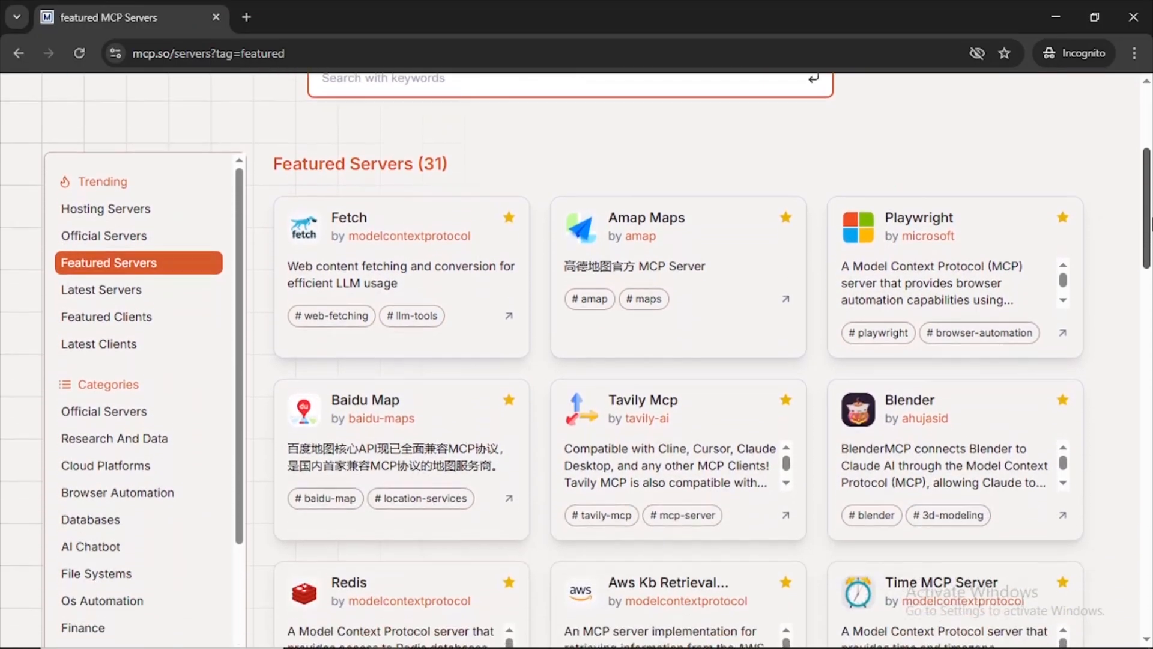
scroll("down", 3)
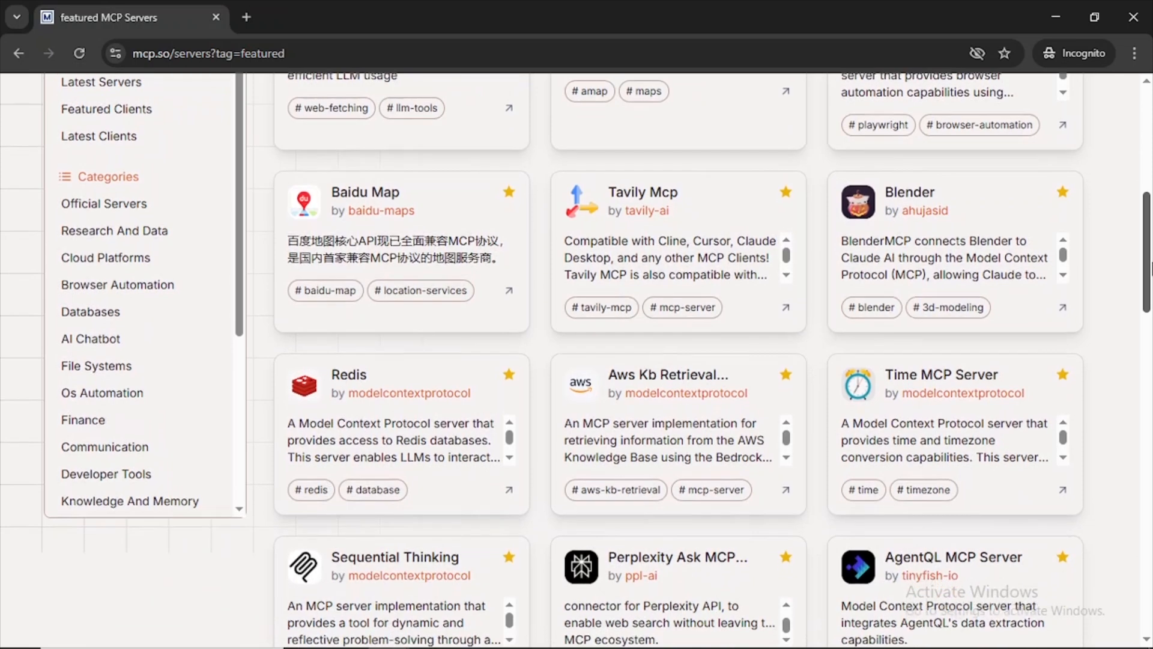
scroll("down", 3)
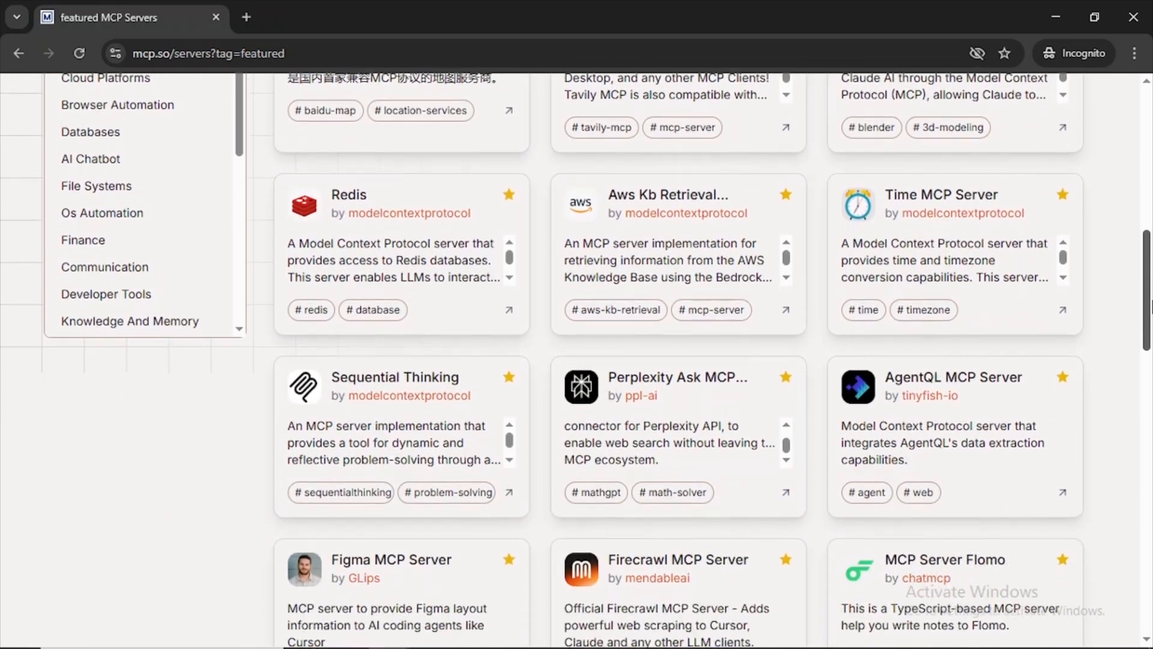
scroll("down", 3)
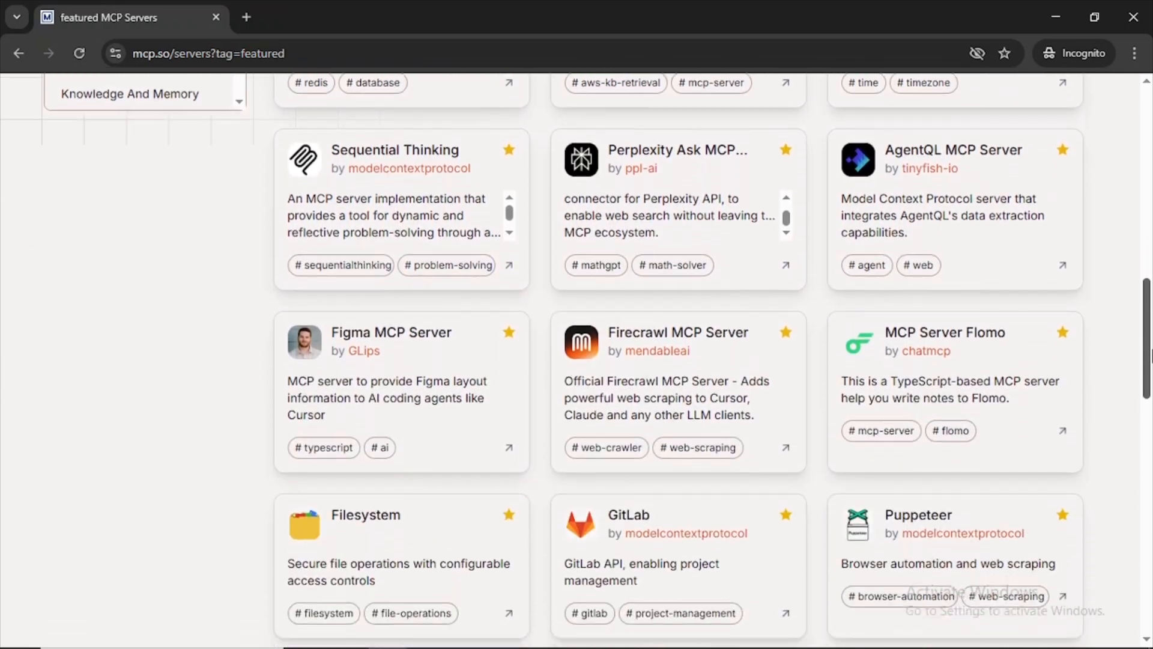
scroll("down", 3)
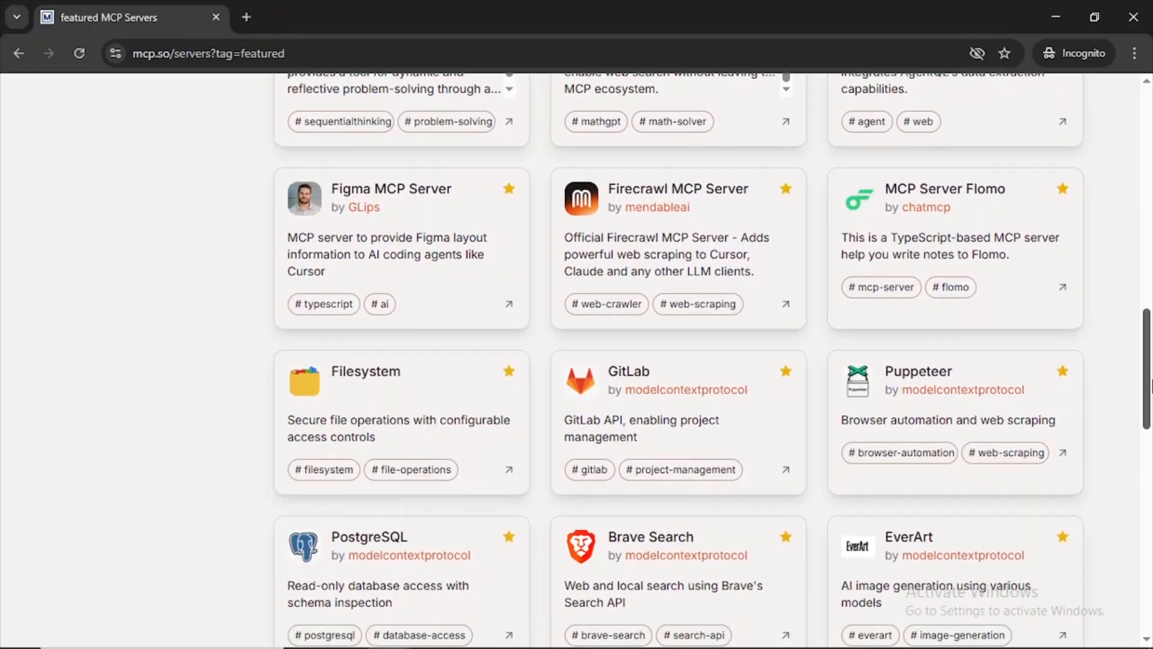
scroll("down", 3)
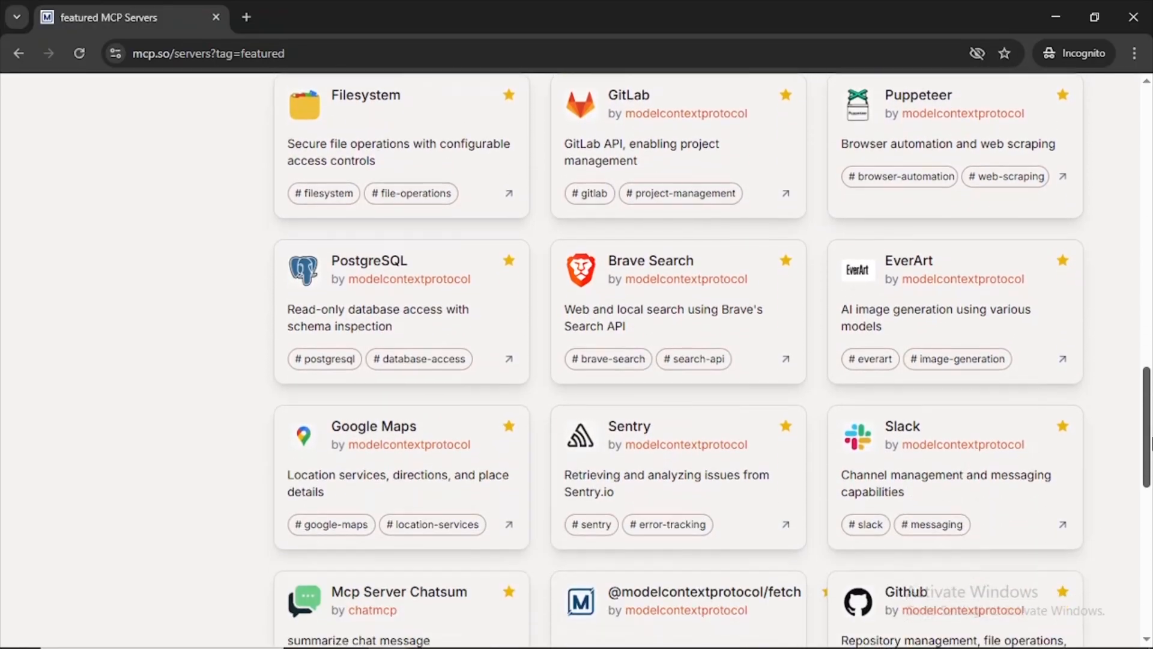
scroll("down", 3)
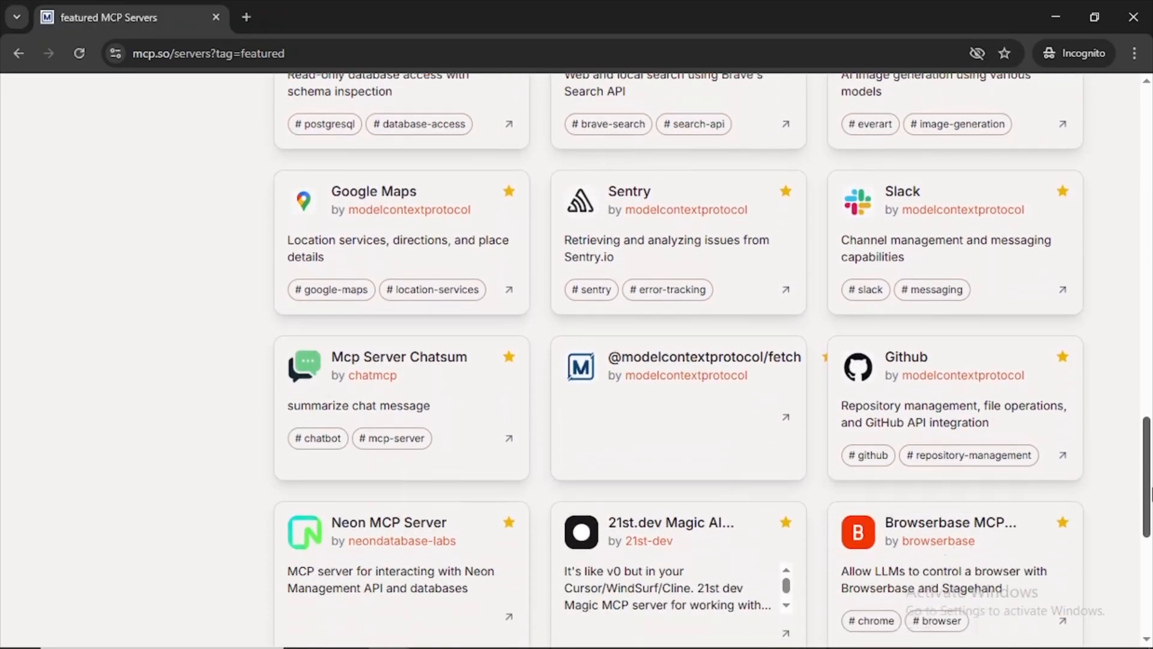
scroll("down", 3)
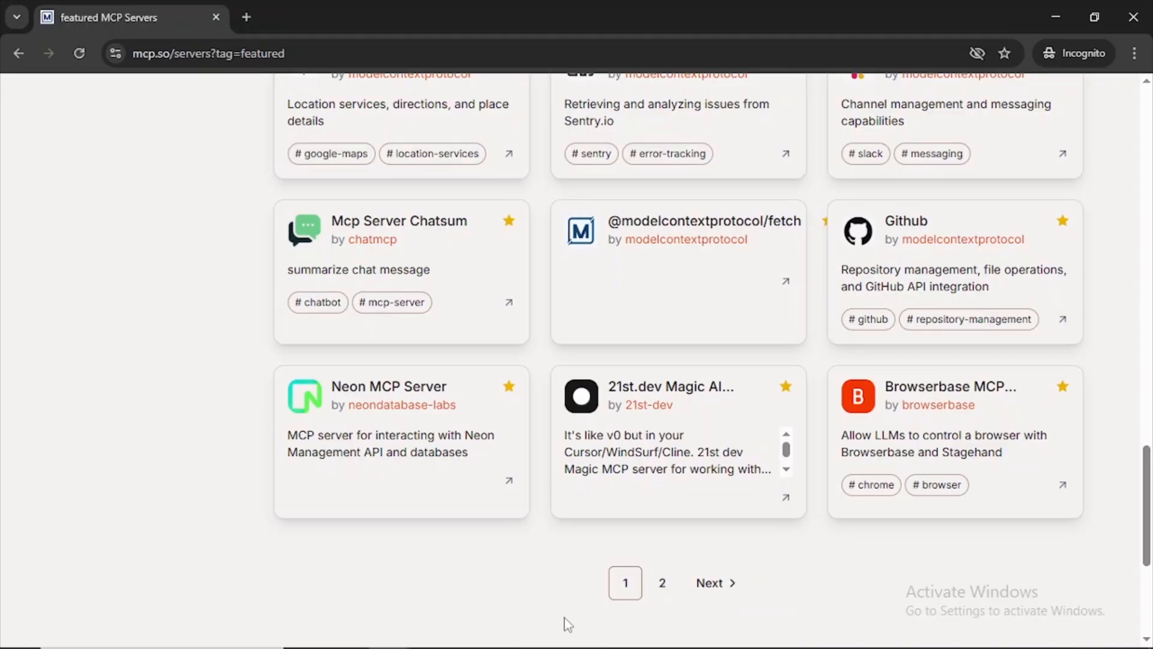